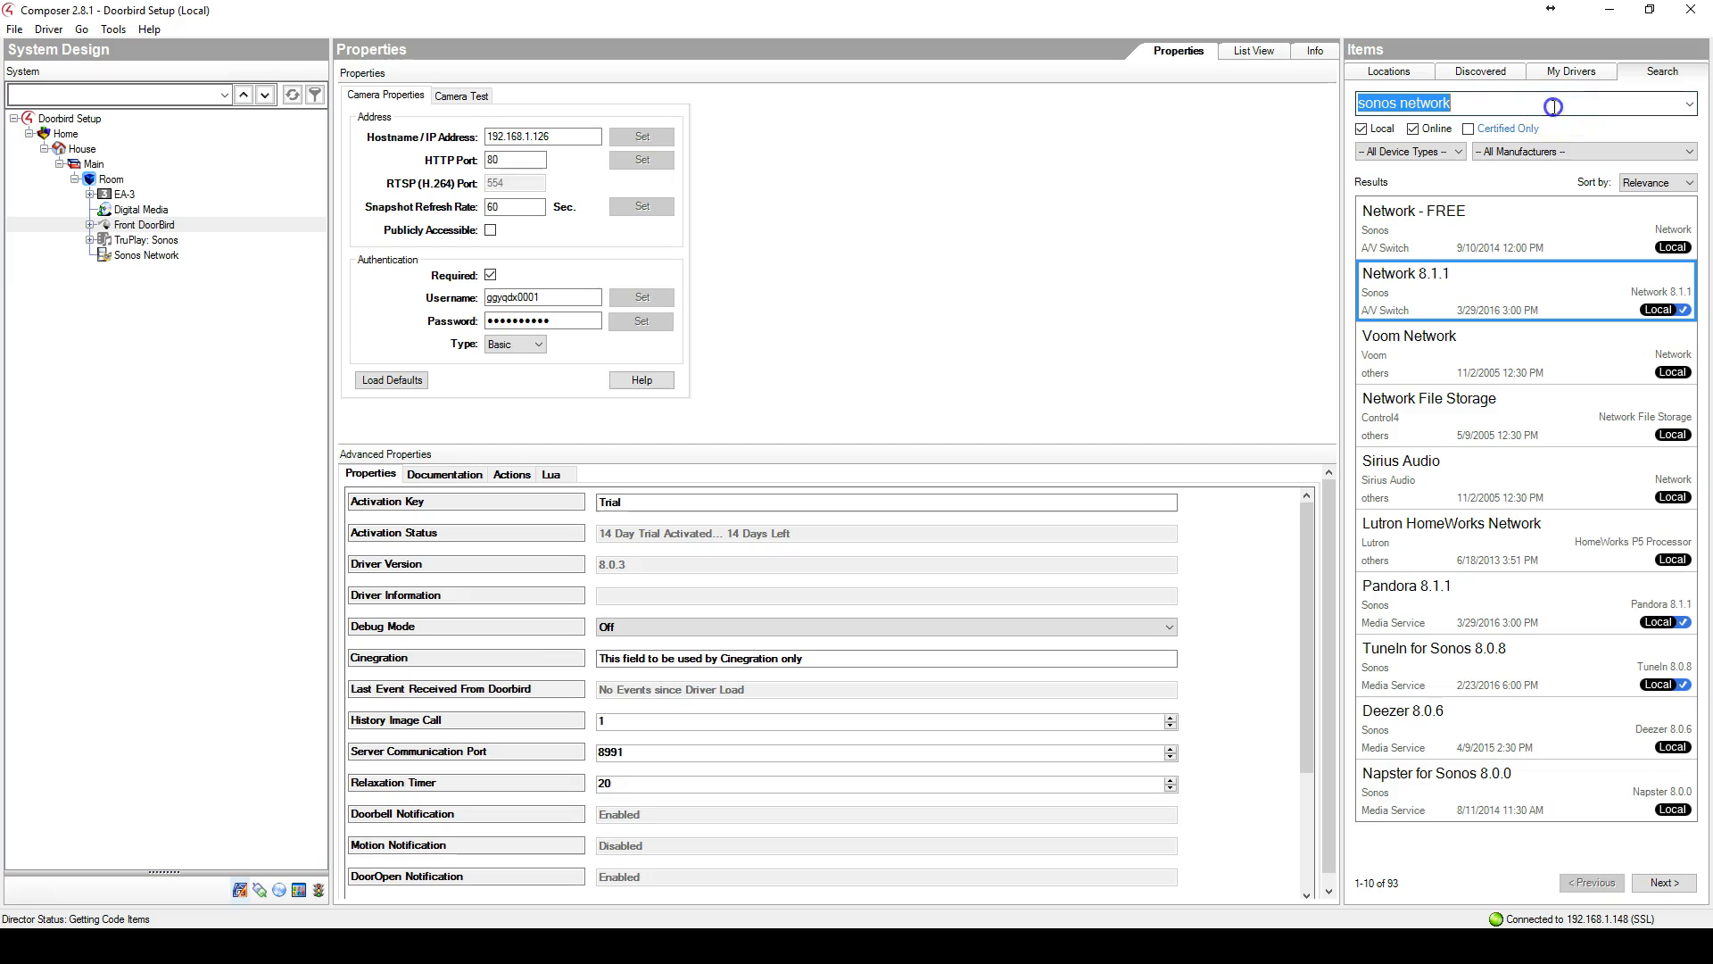
# Search the Items list for 'yale' to find the Yale Real Living lock driver
pyautogui.write('yale')
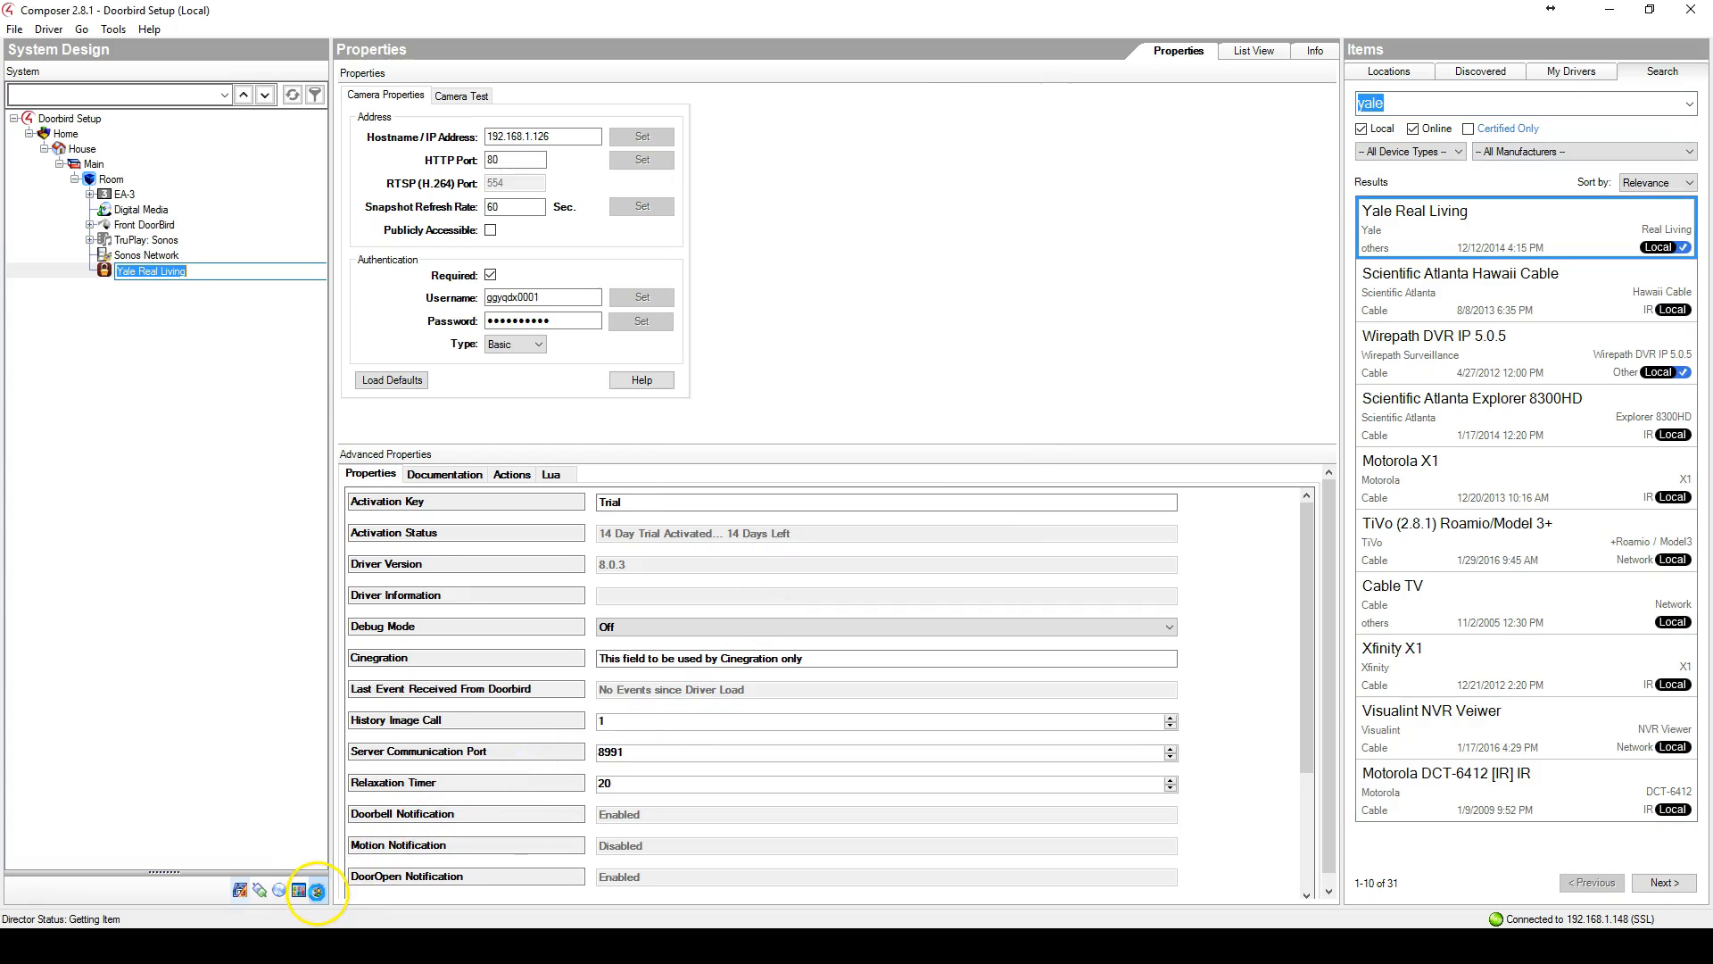
# In Programming, add the Yale Real Living UNLOCK command to the Front DoorBird DoorOpen script
pyautogui.click(317, 891)
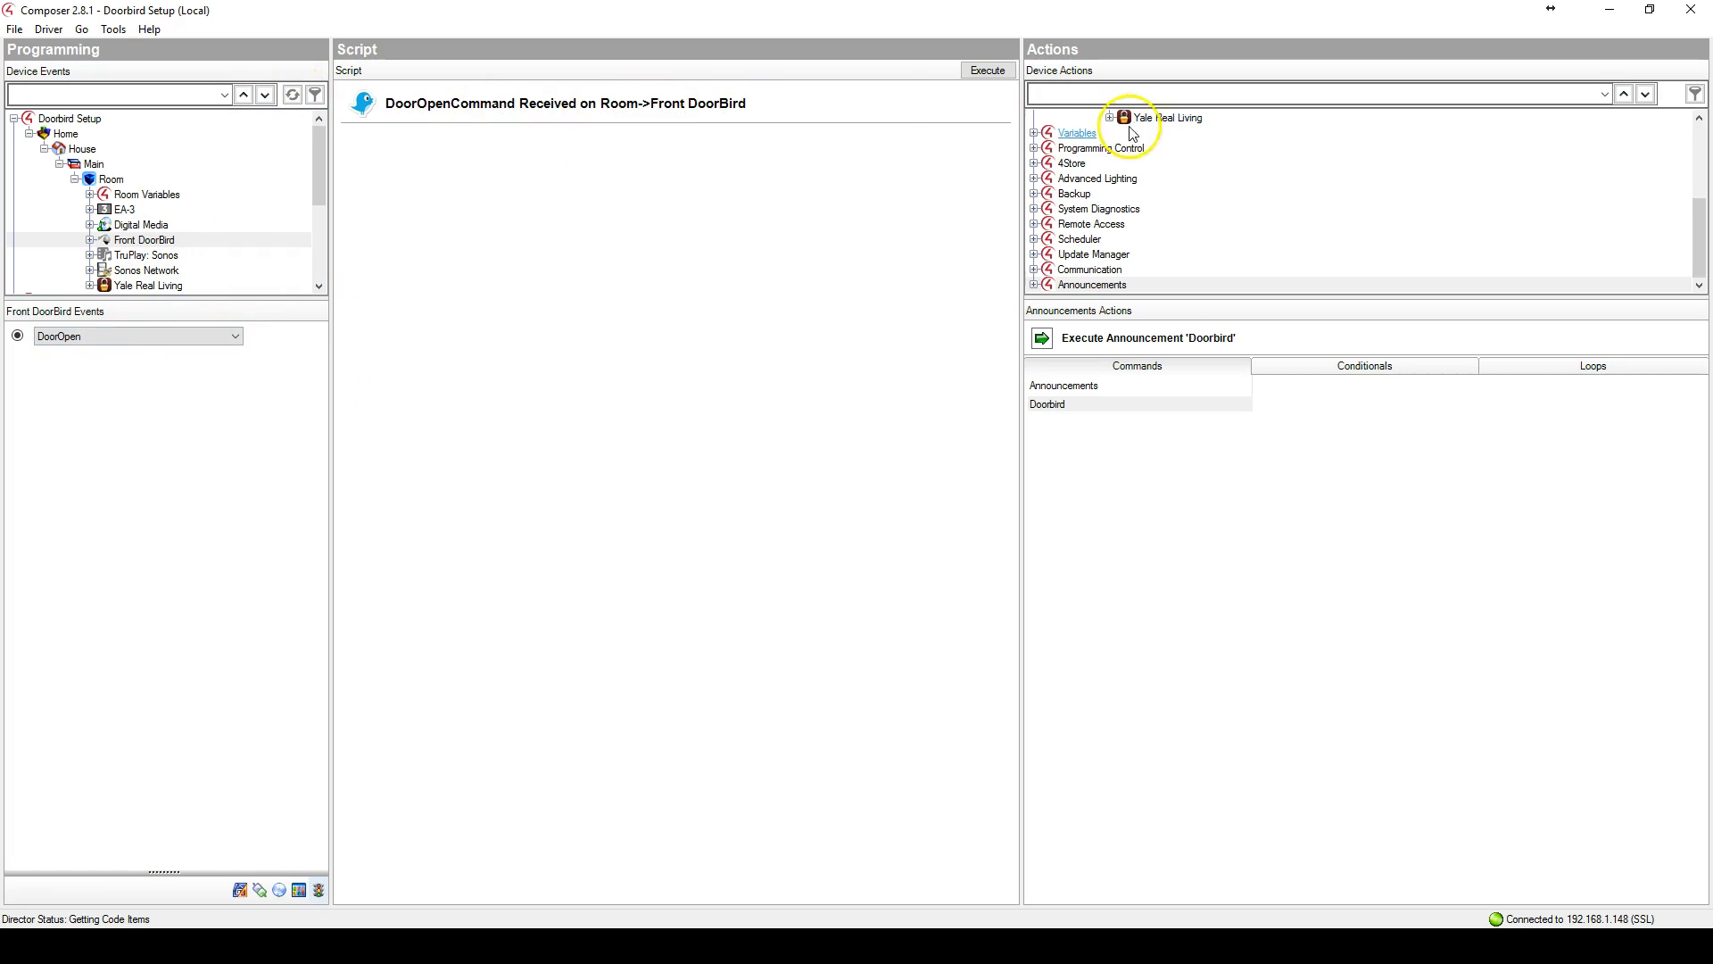
pyautogui.click(1159, 117)
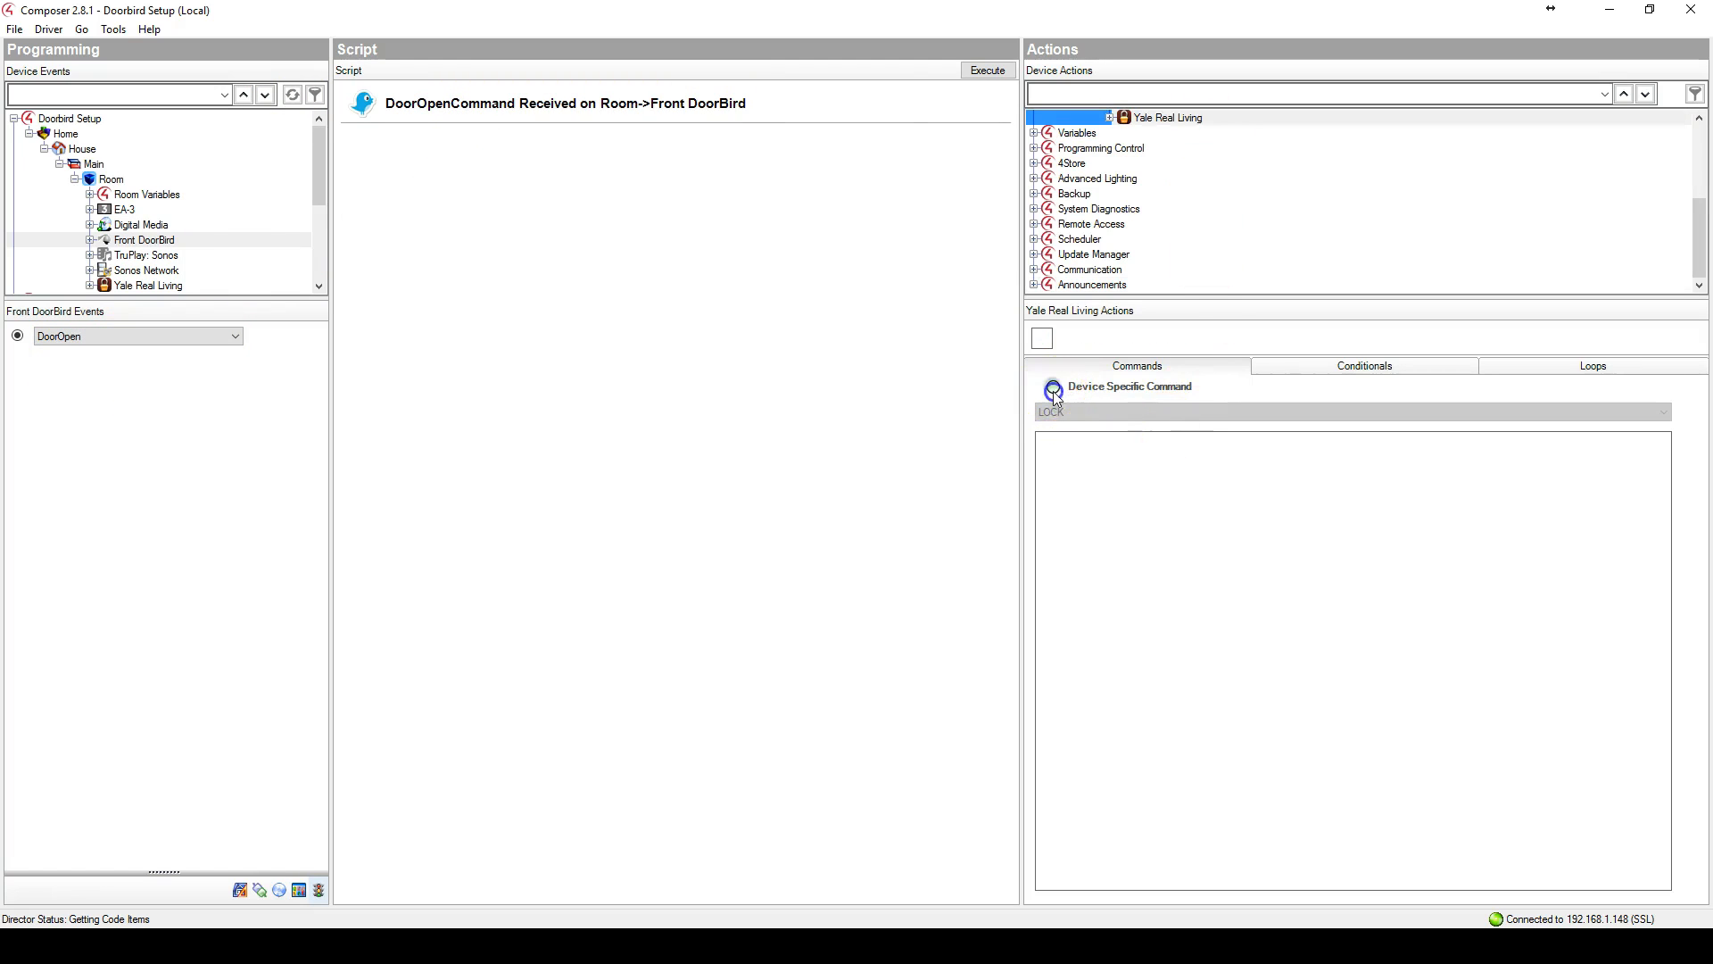
pyautogui.click(1350, 412)
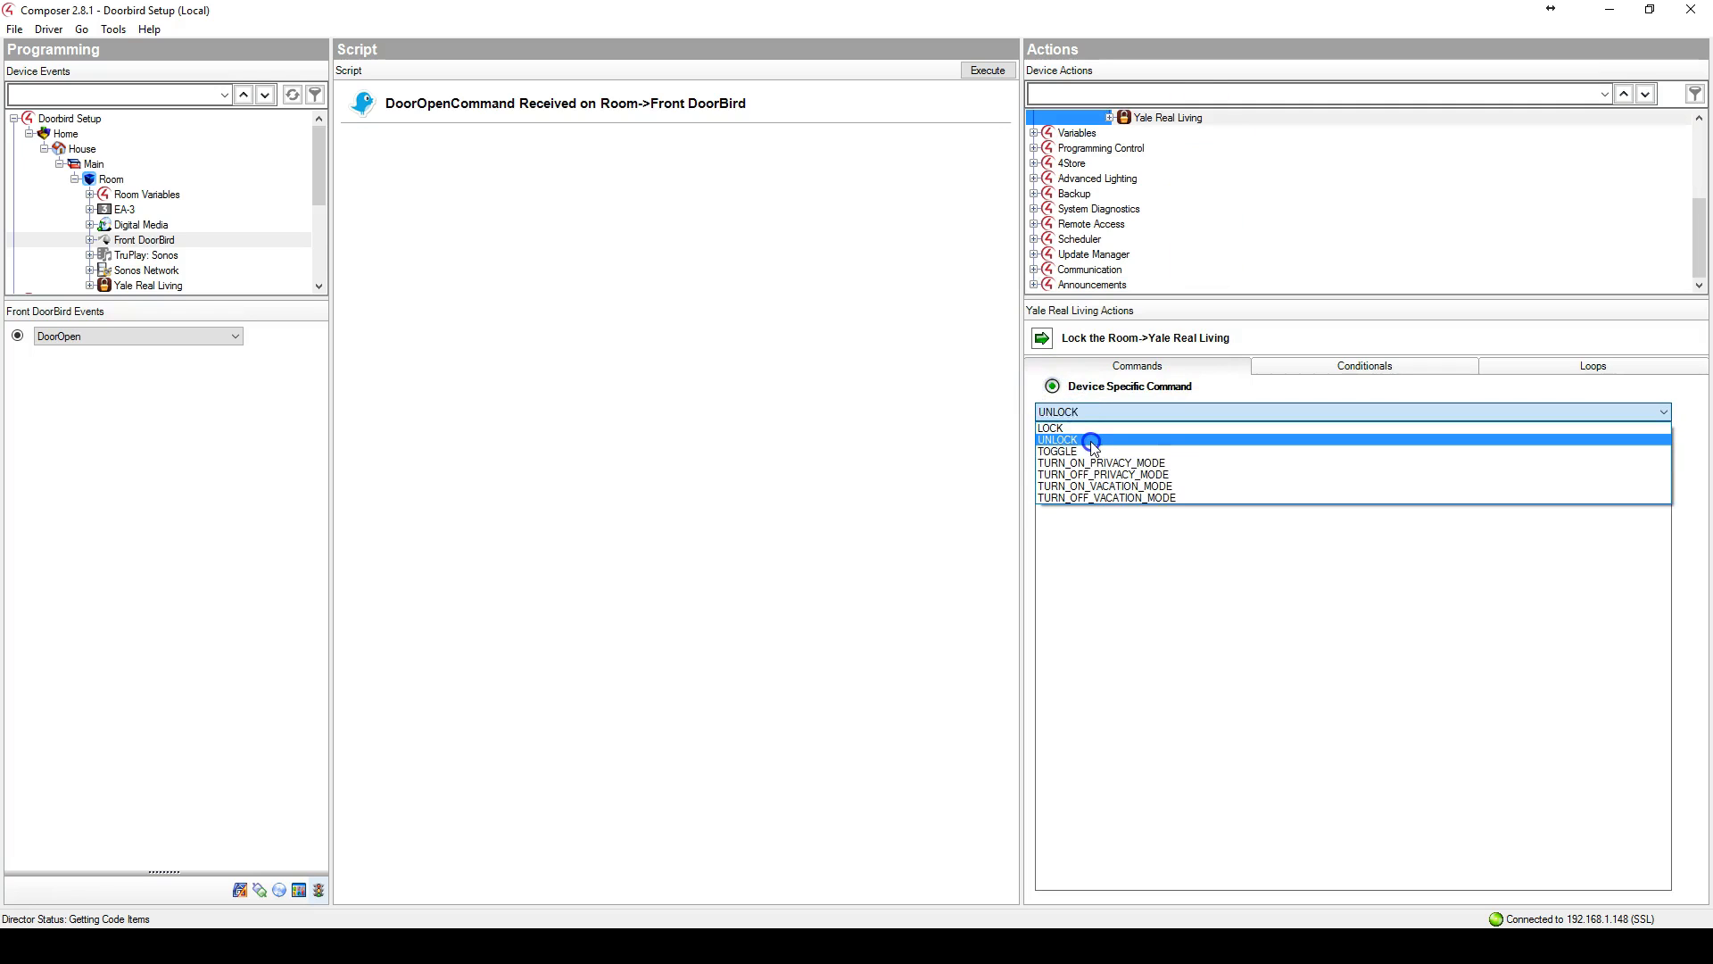
pyautogui.click(1058, 439)
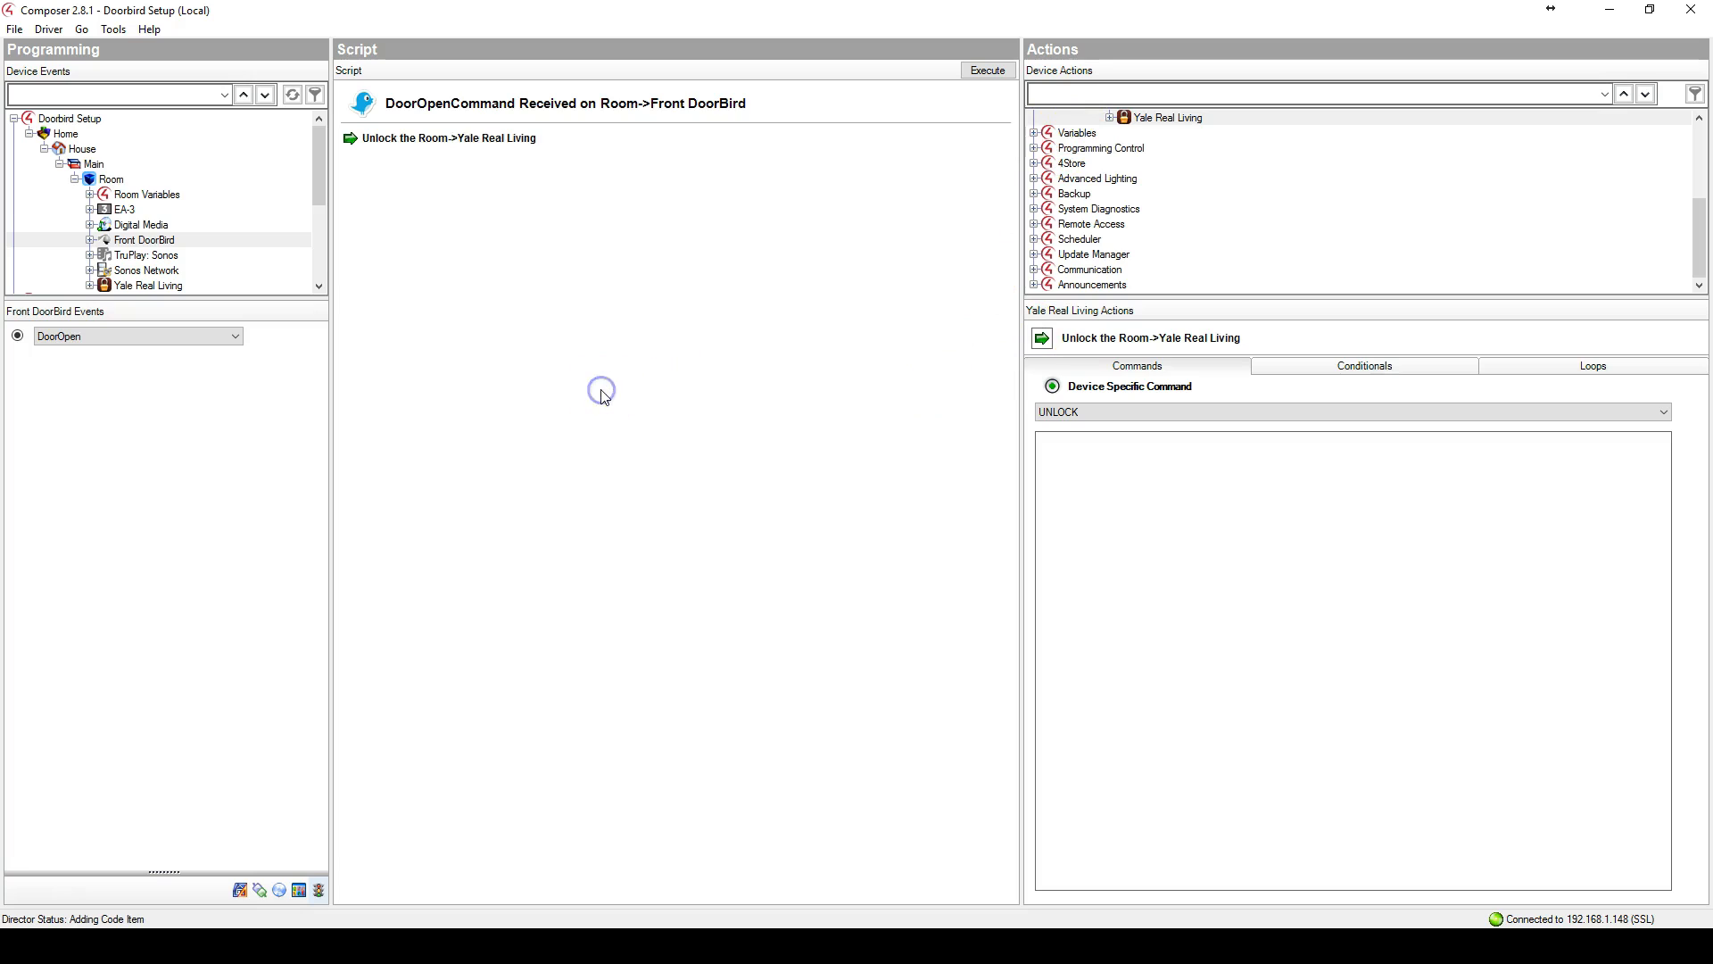
pyautogui.moveTo(631, 449)
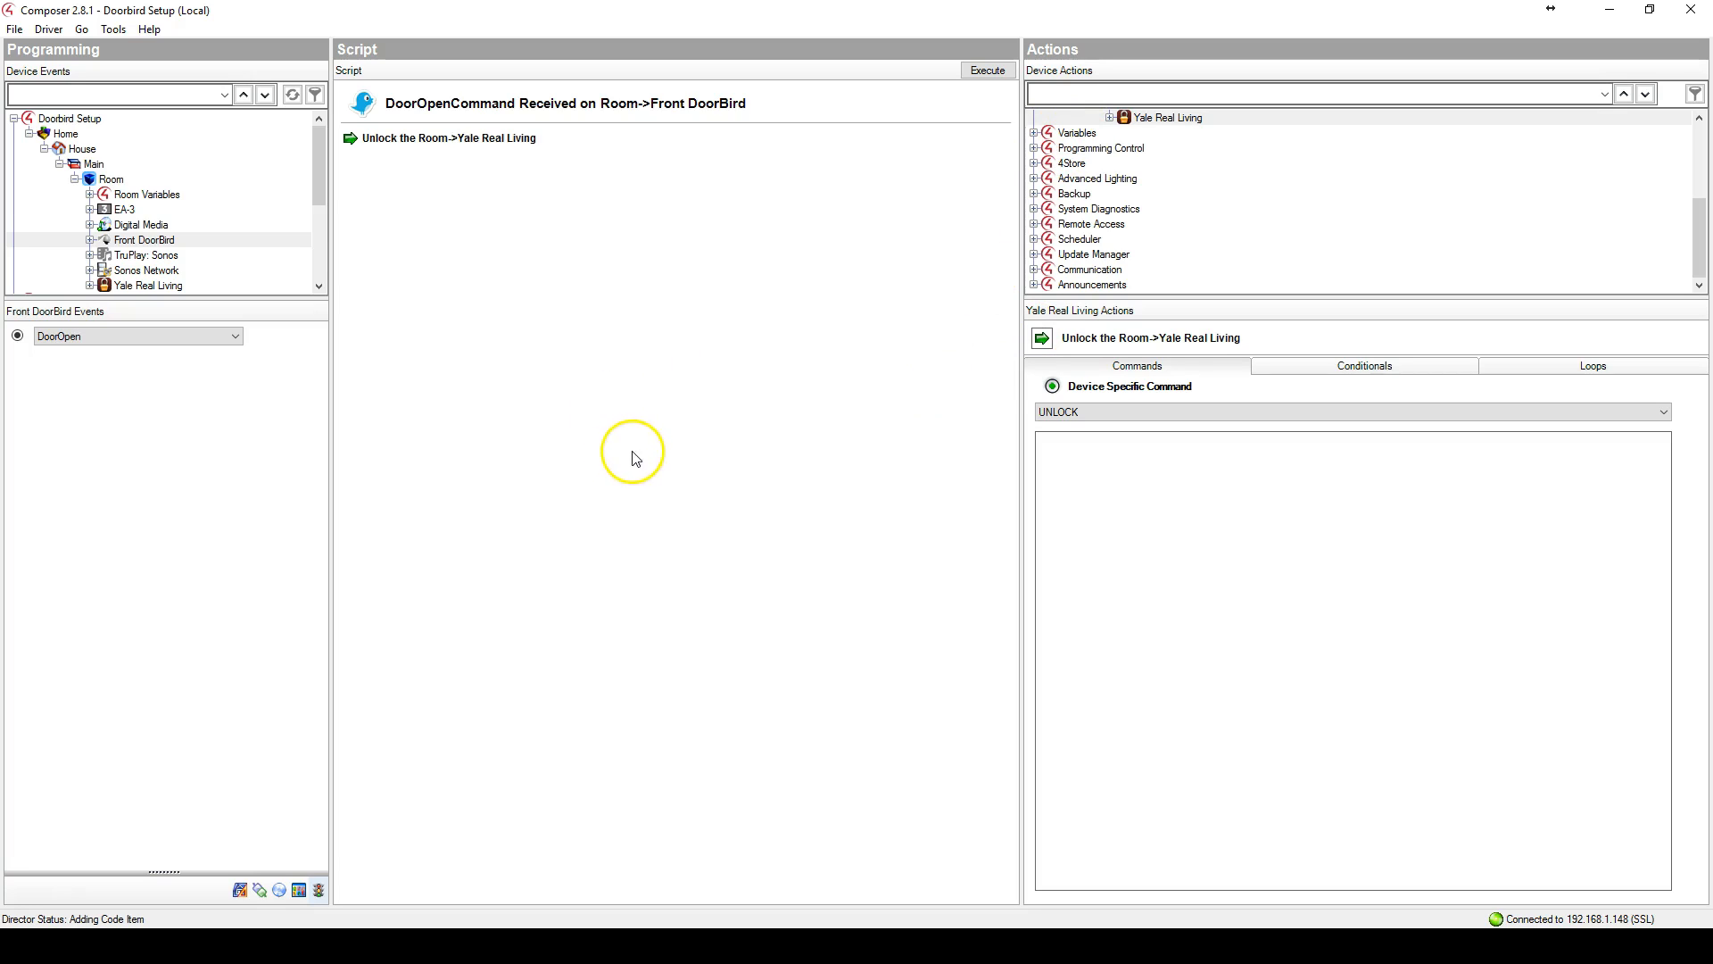
pyautogui.moveTo(809, 602)
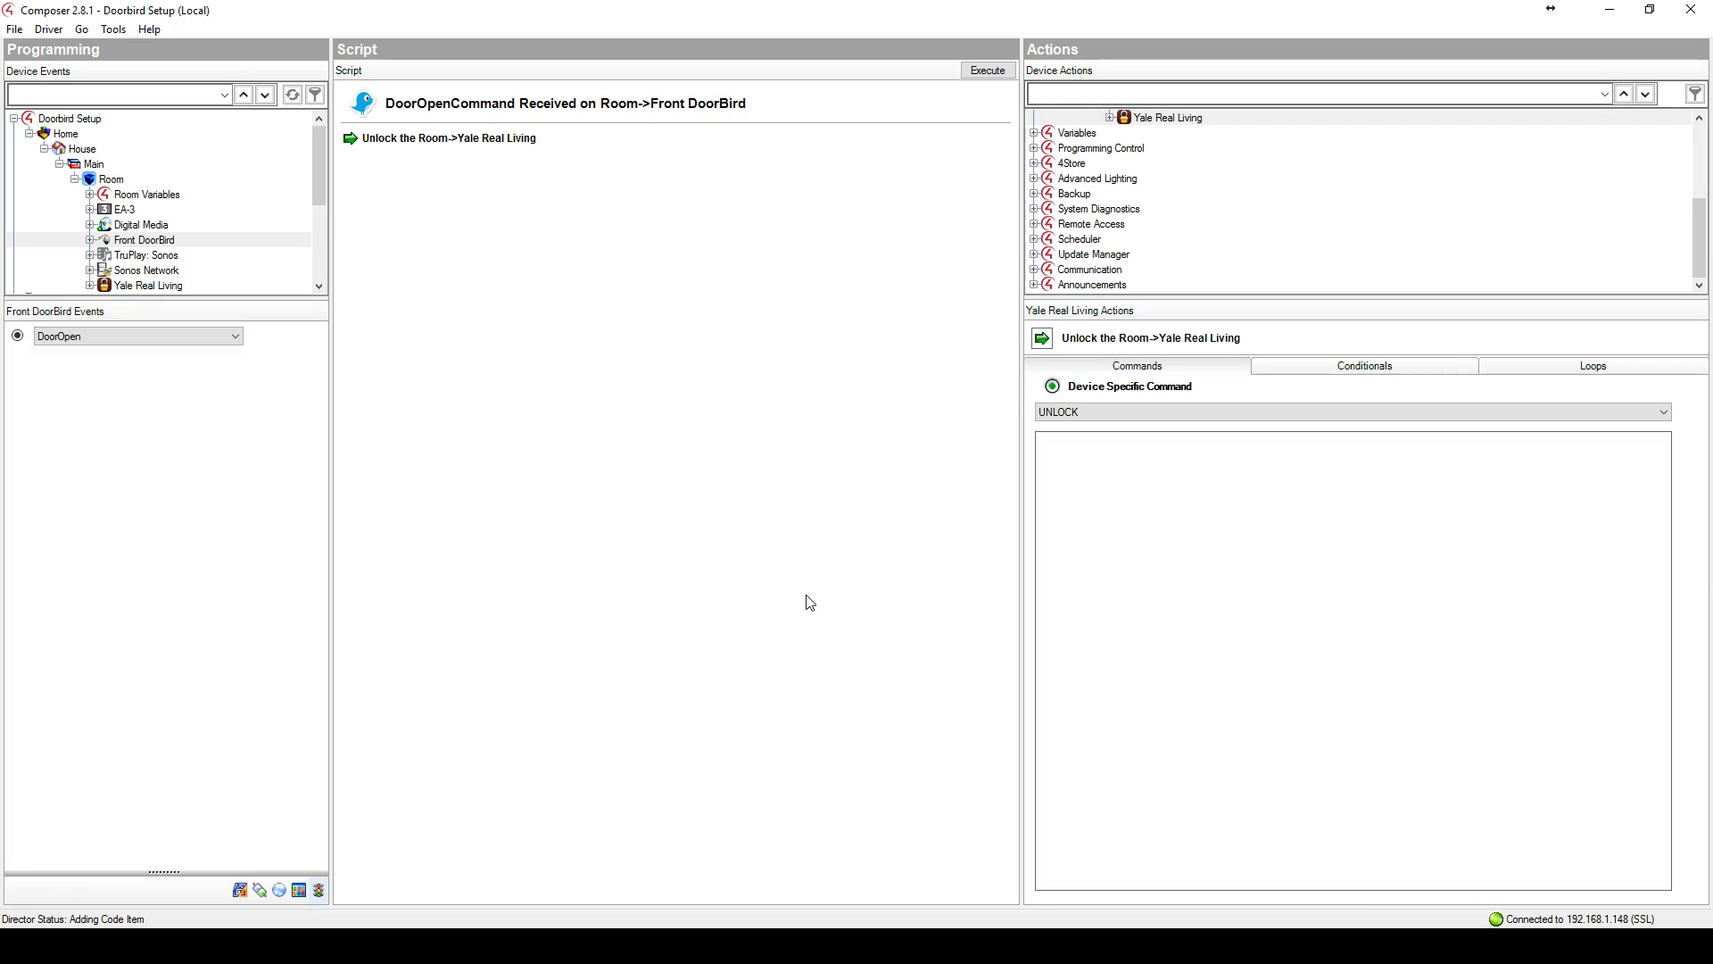